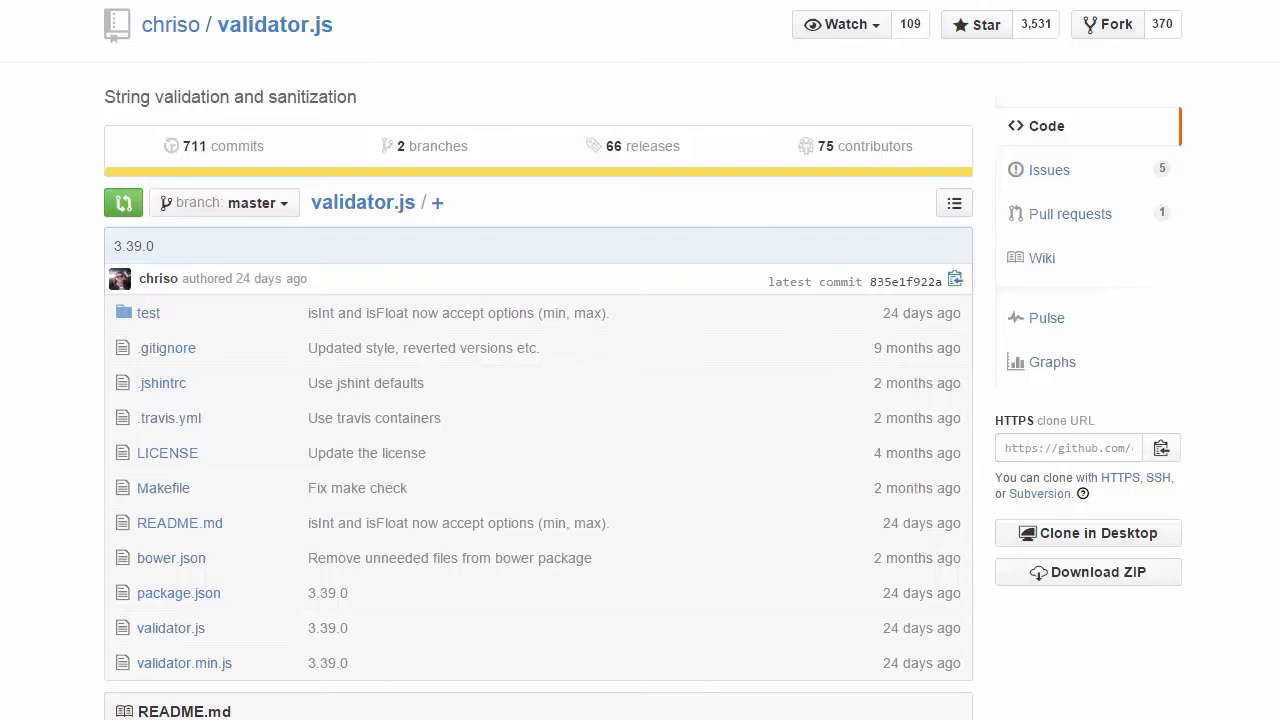
# Scroll through the validator.js README down to the Validators and Sanitizers function lists.
pyautogui.scroll(-3)
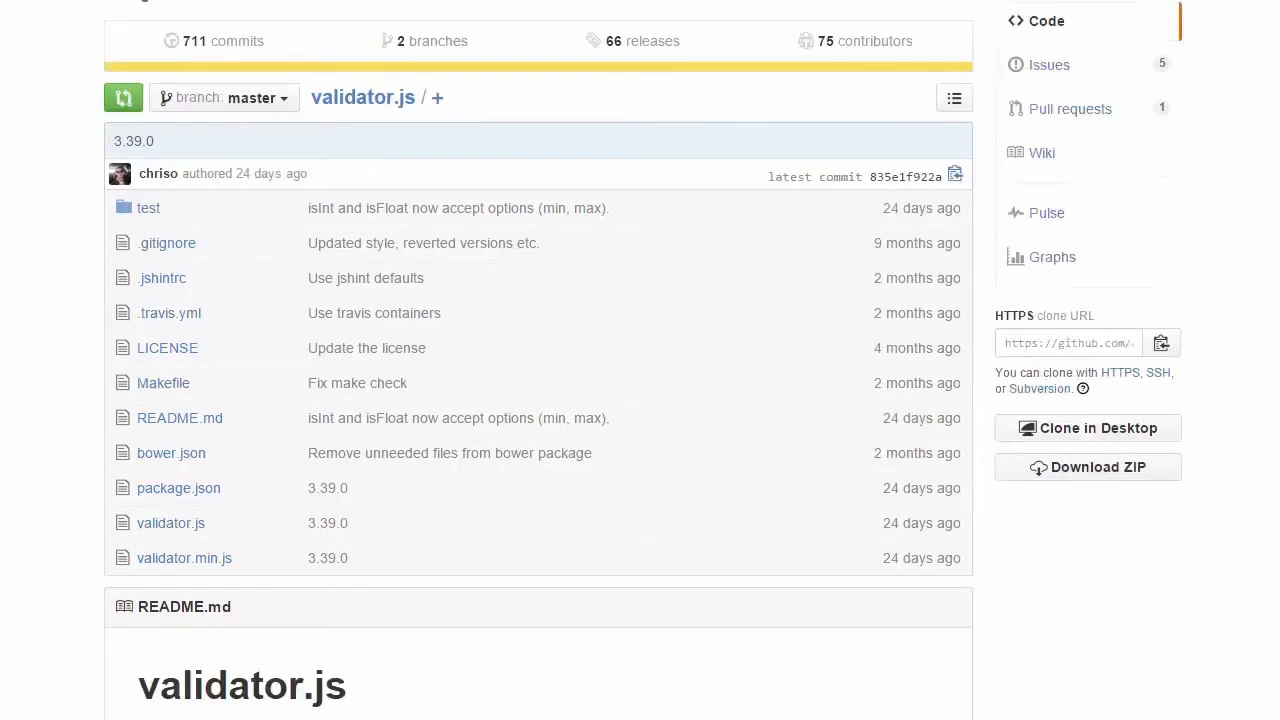
pyautogui.scroll(-3)
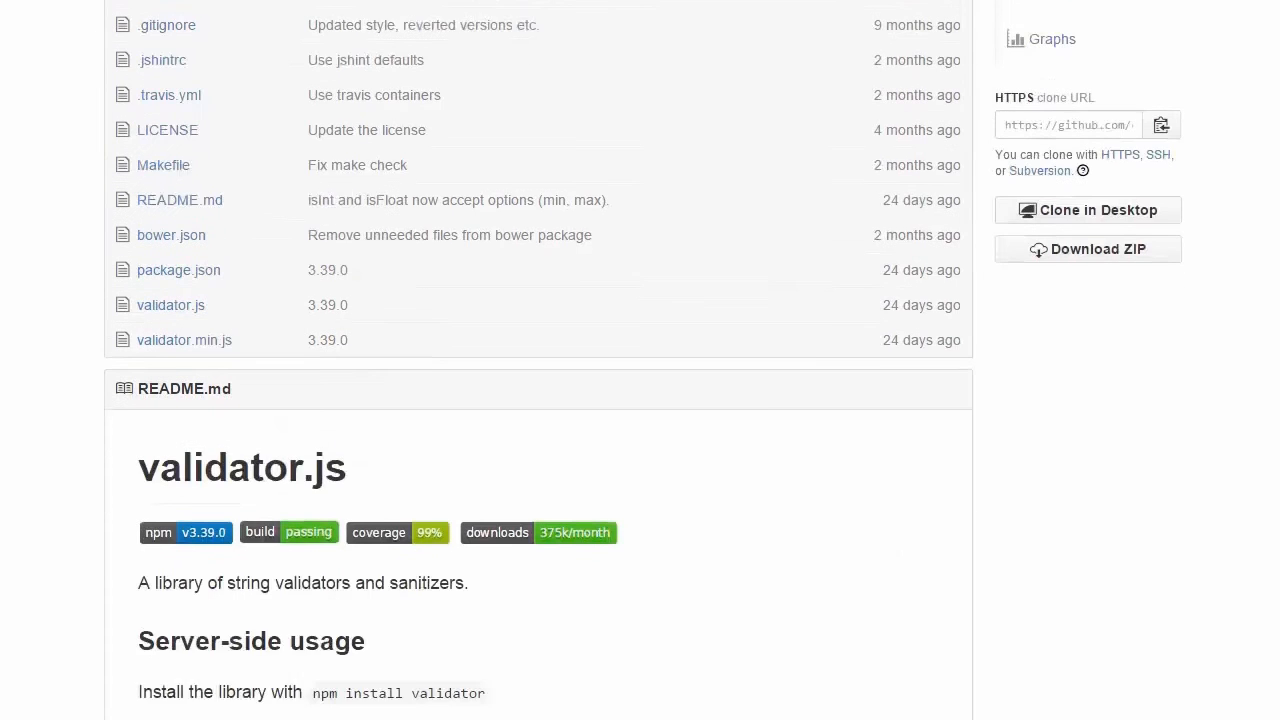
pyautogui.scroll(-3)
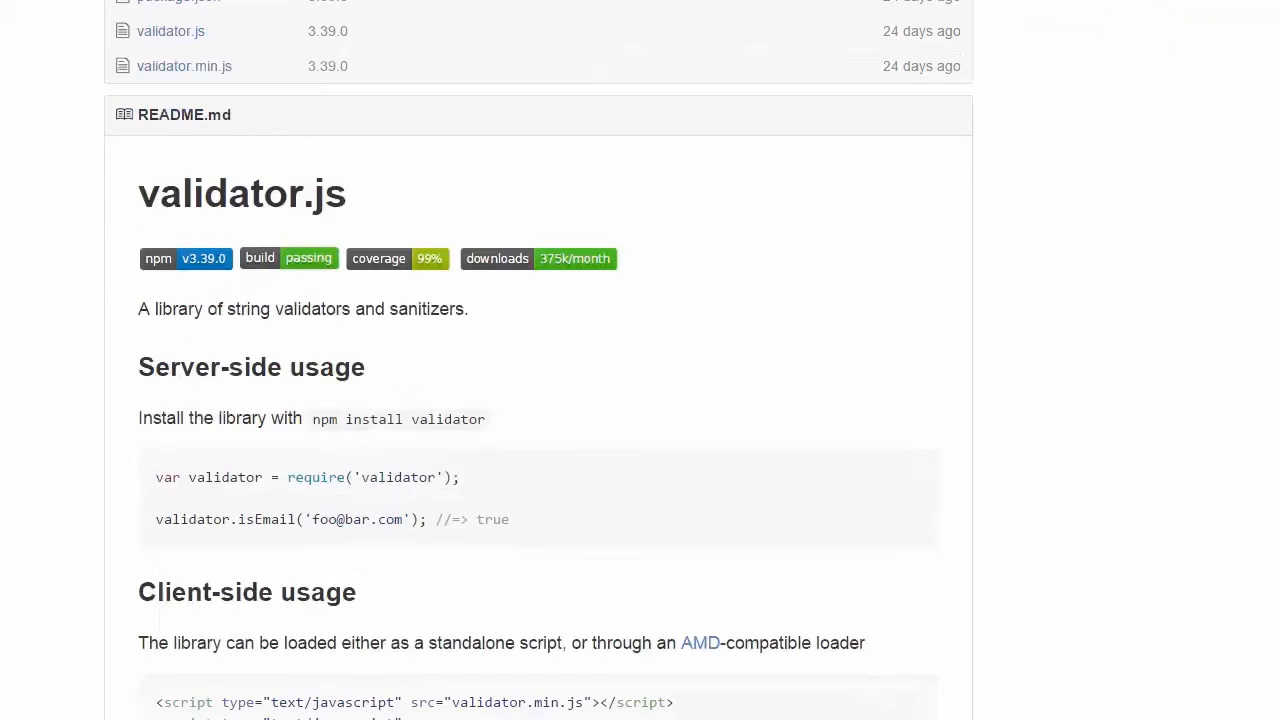
pyautogui.scroll(-3)
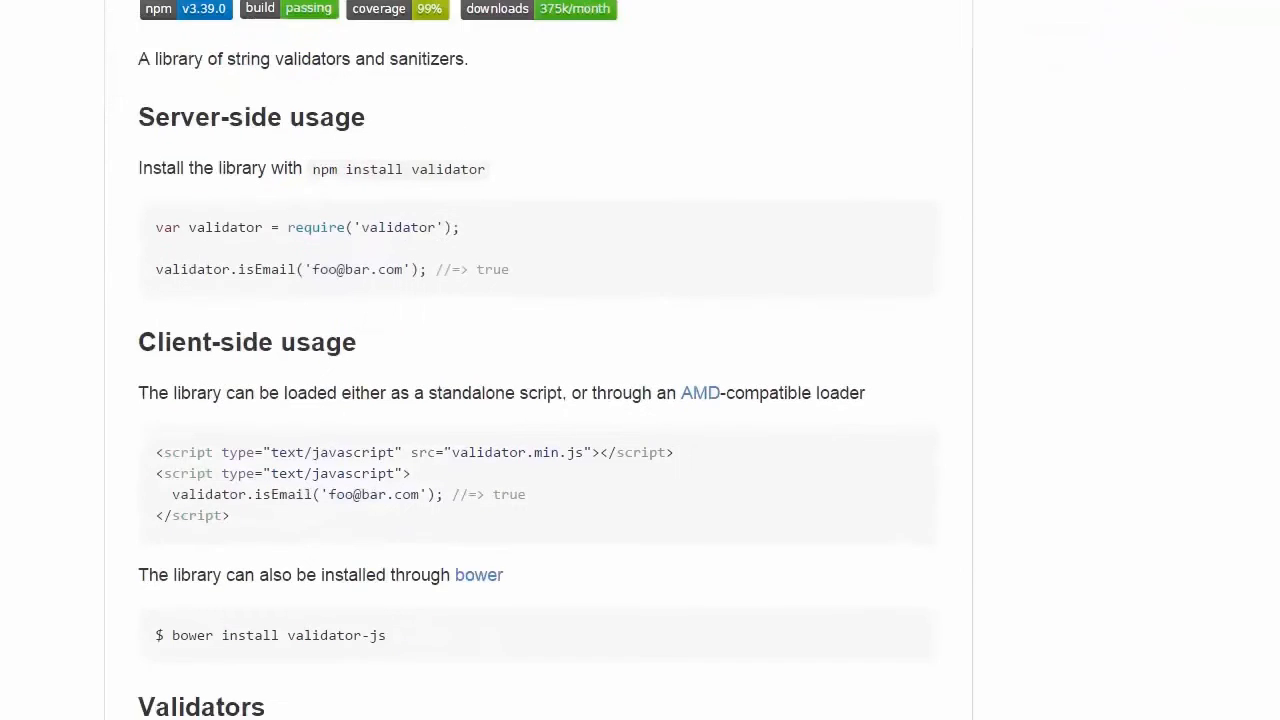
pyautogui.scroll(-3)
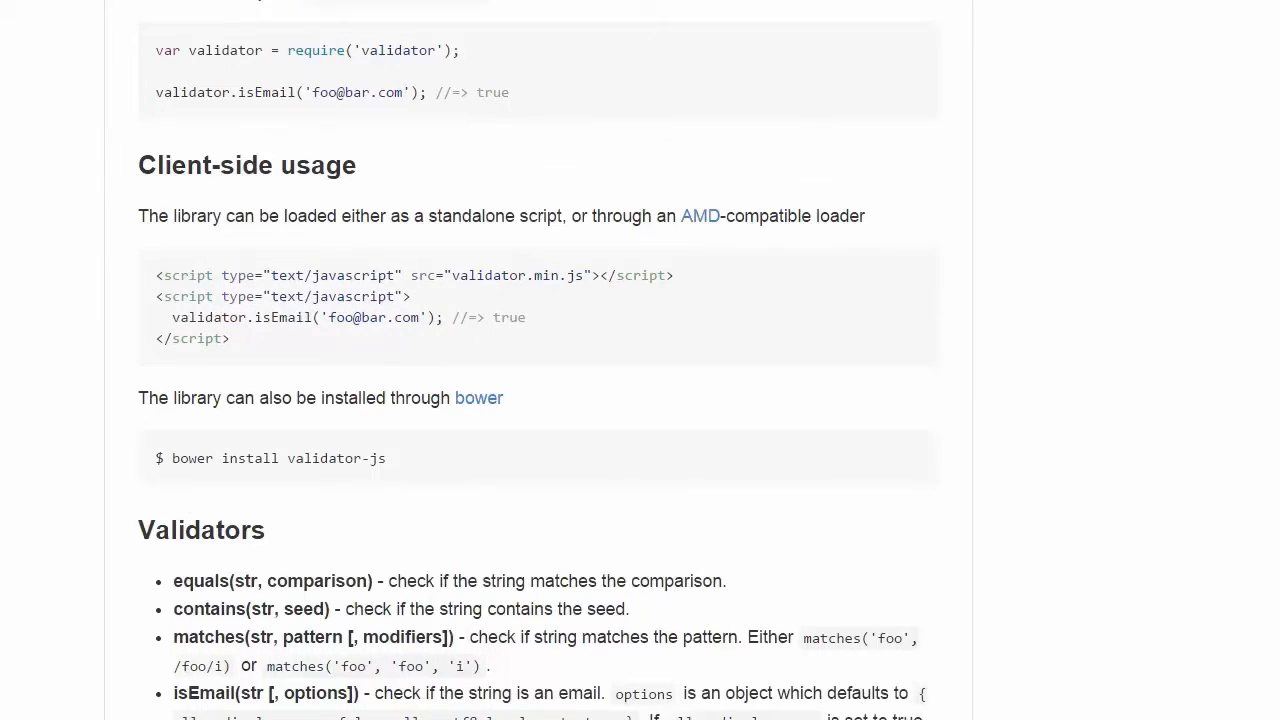
pyautogui.scroll(-3)
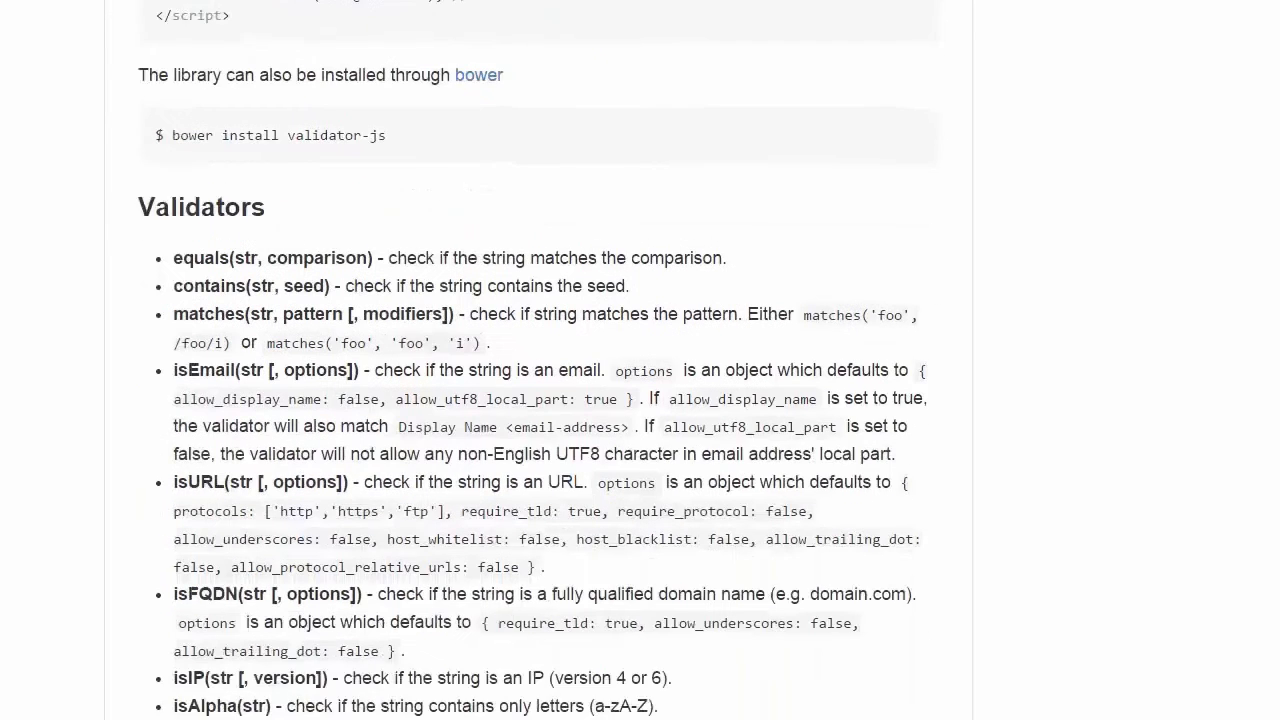
pyautogui.scroll(-3)
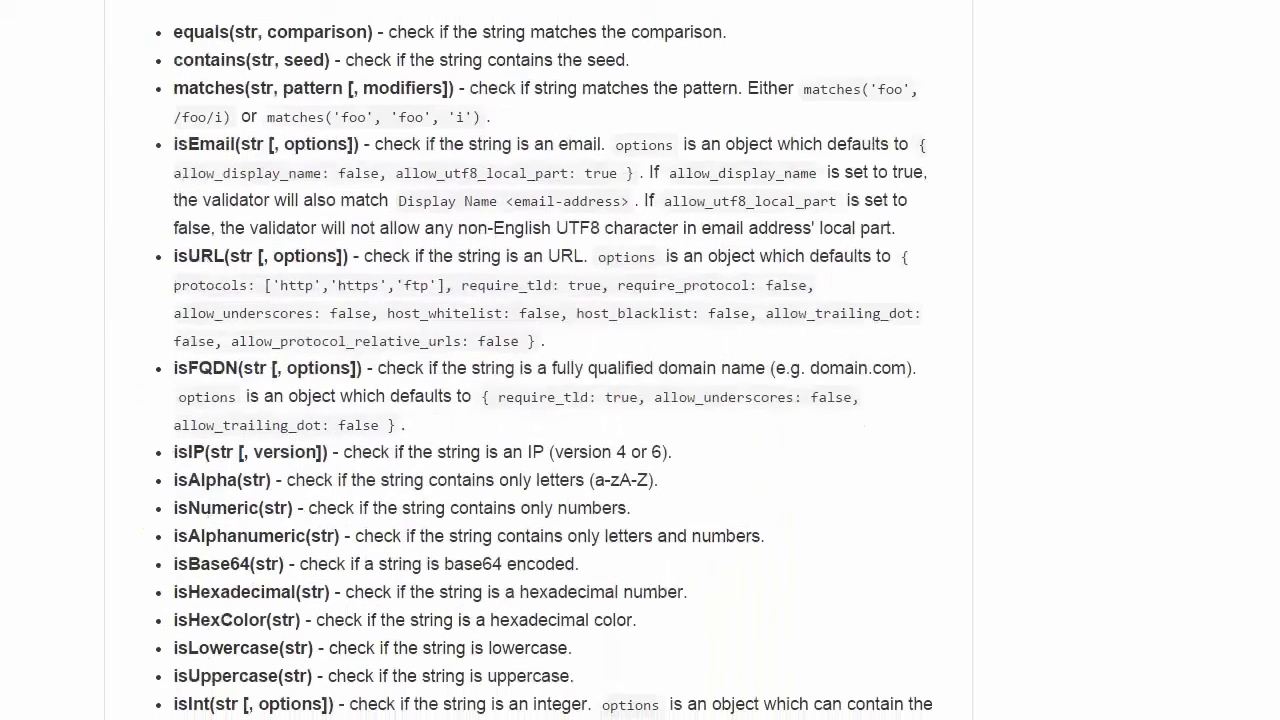
pyautogui.scroll(-3)
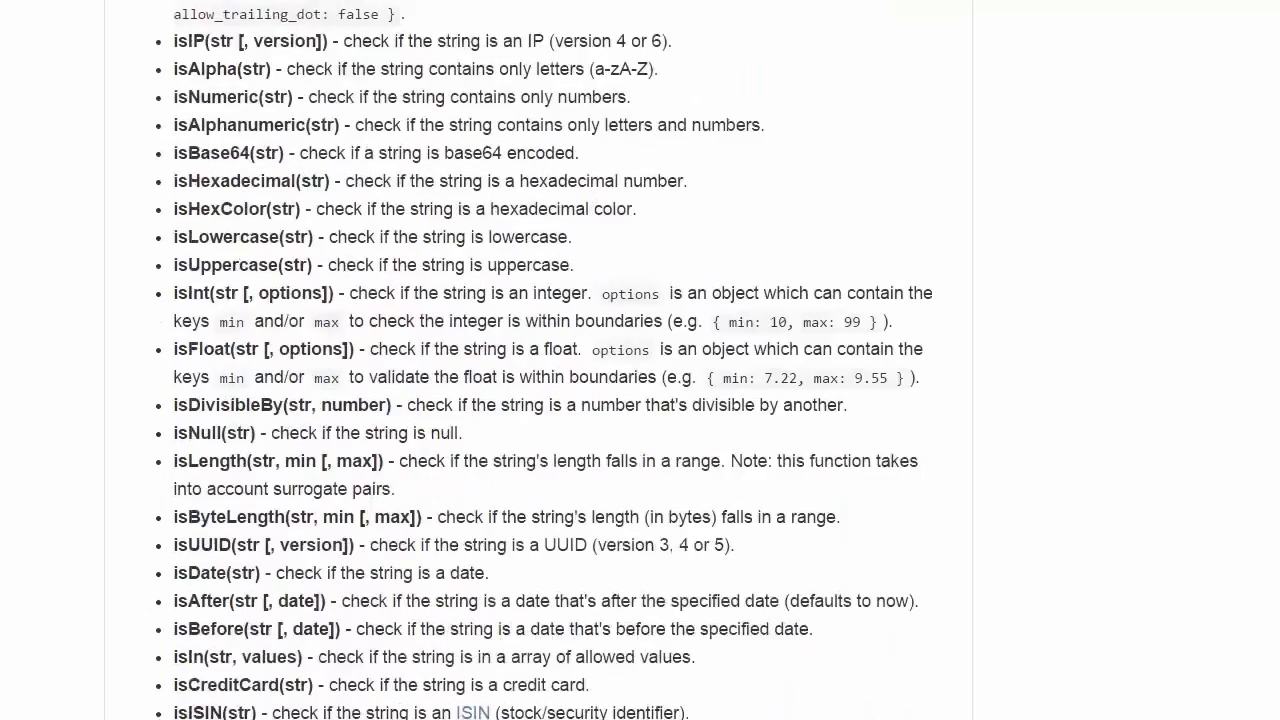
pyautogui.scroll(-3)
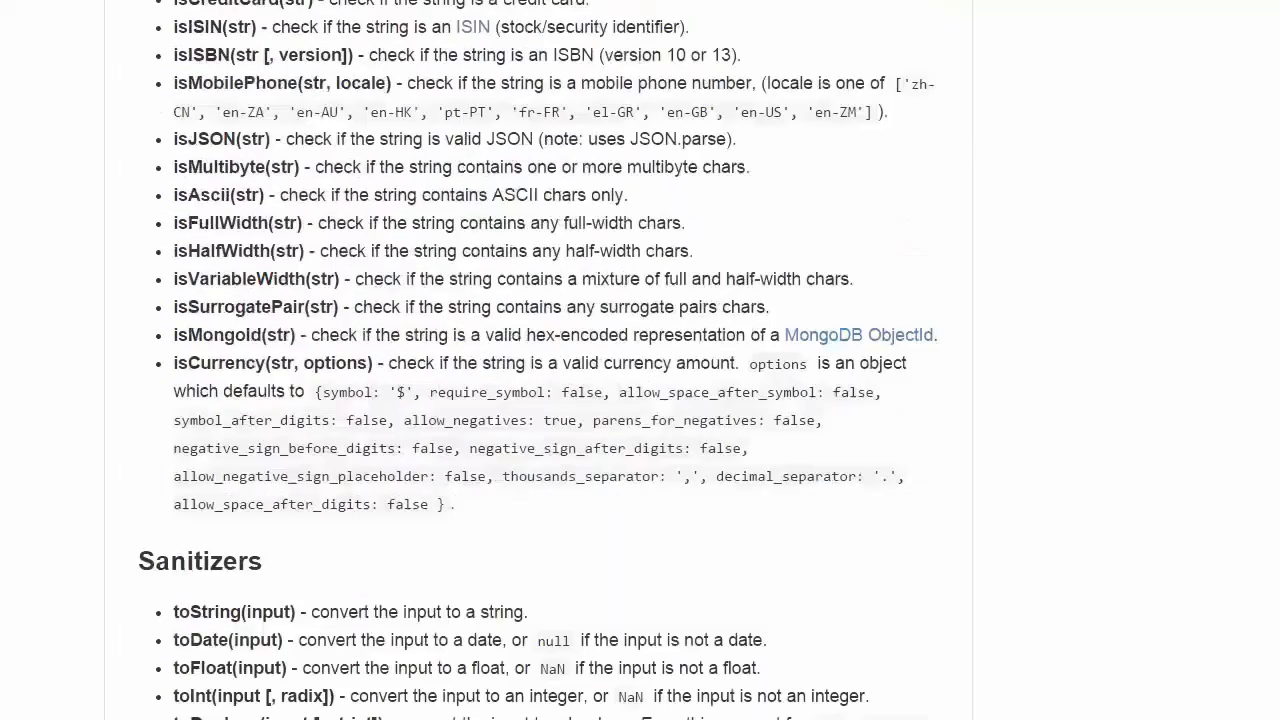
pyautogui.scroll(-3)
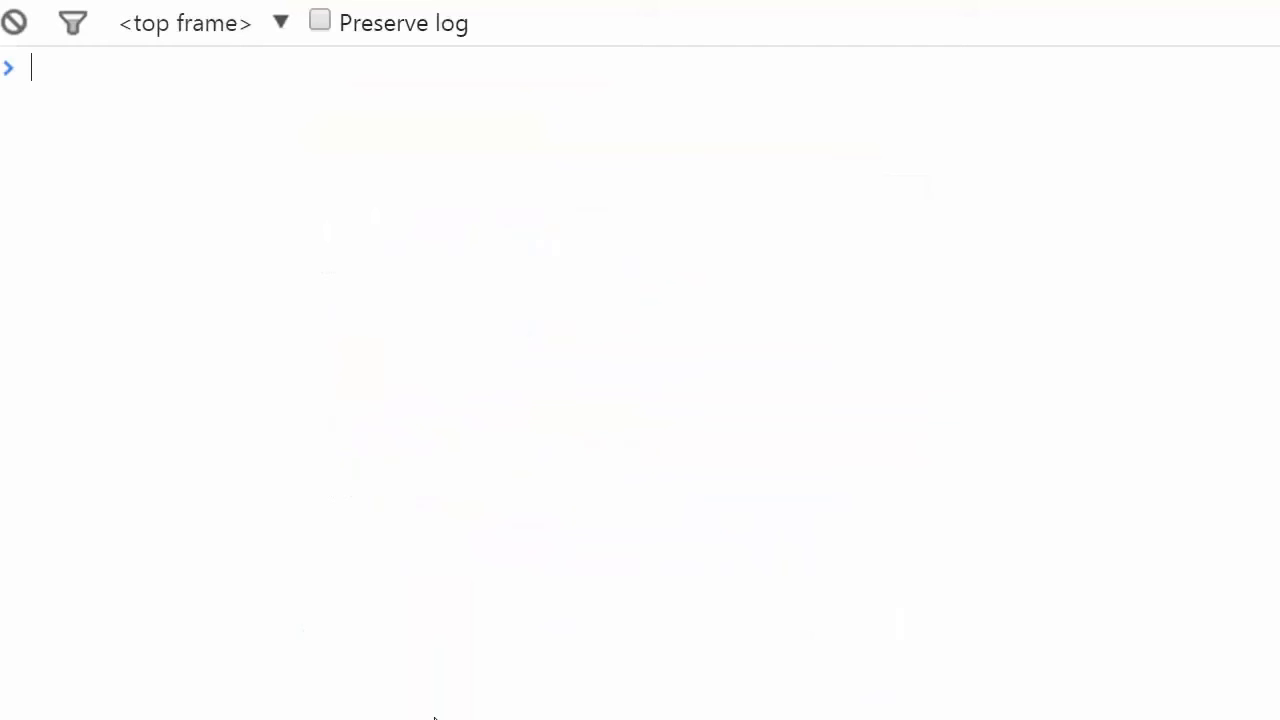
# Declare var name = "john" and write validator.isAlpha(name) using the isAlpha autocomplete.
pyautogui.write('var name')
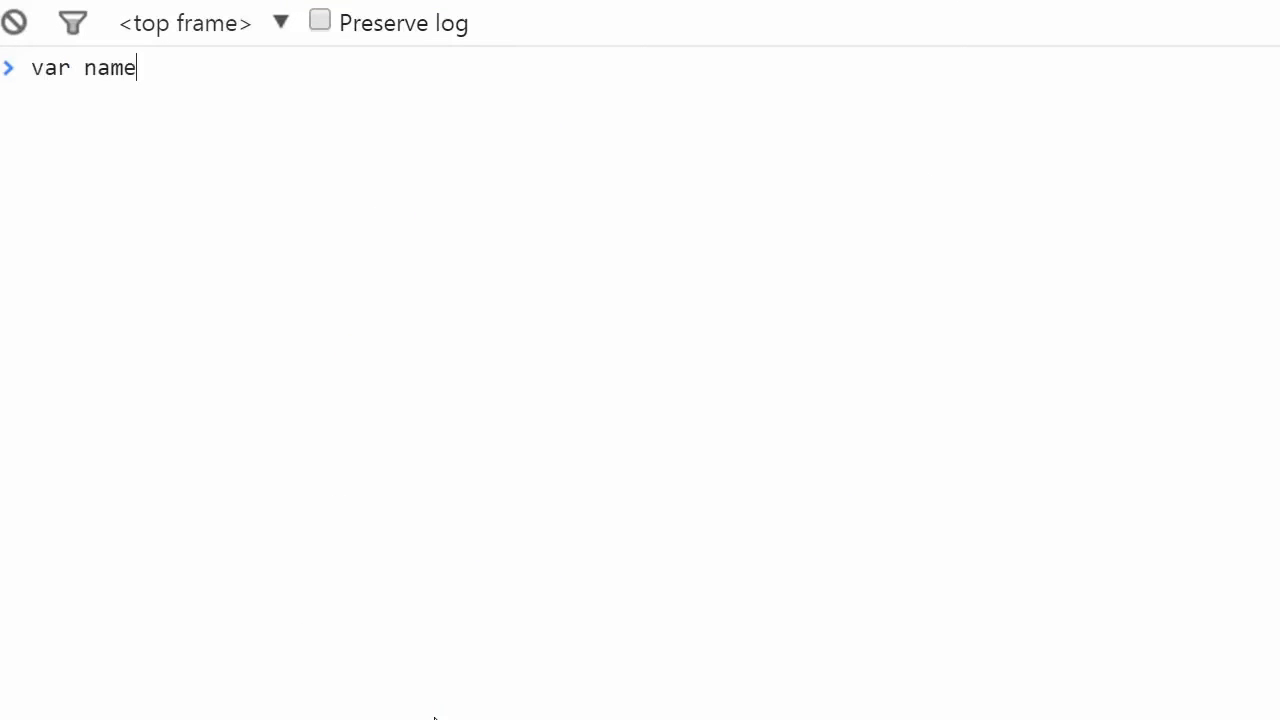
pyautogui.write('= ""')
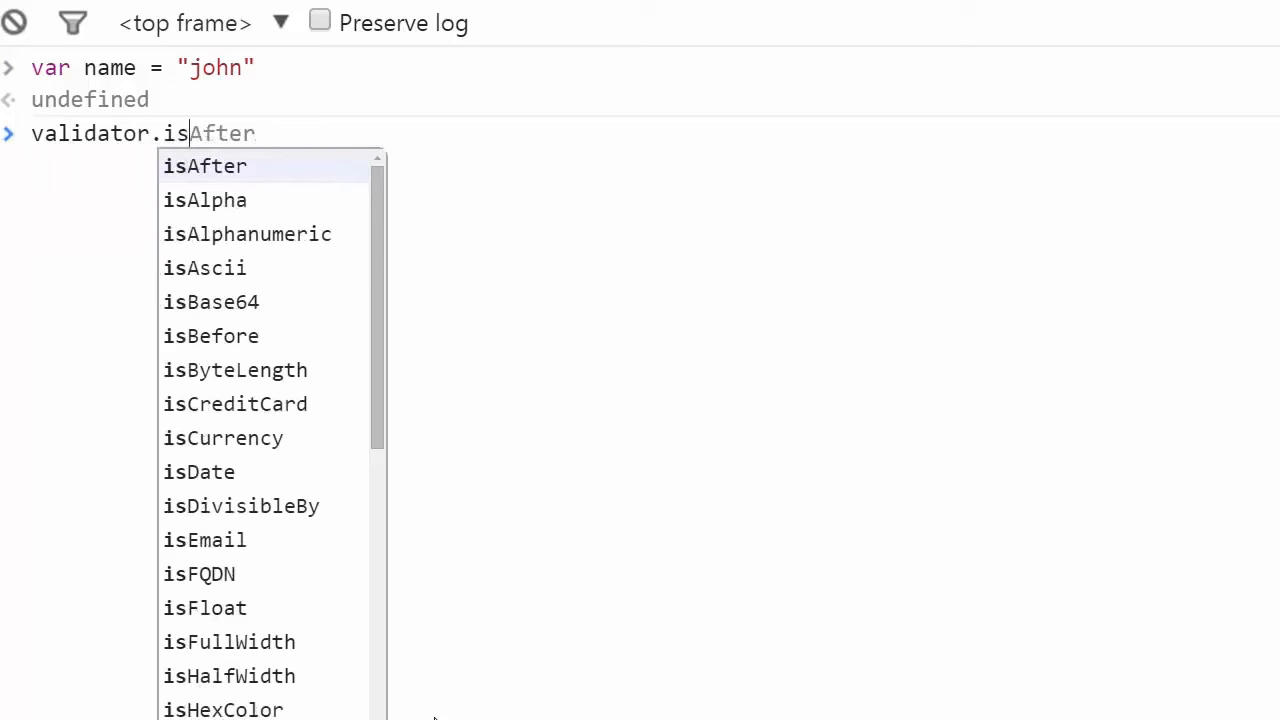
pyautogui.click(204, 200)
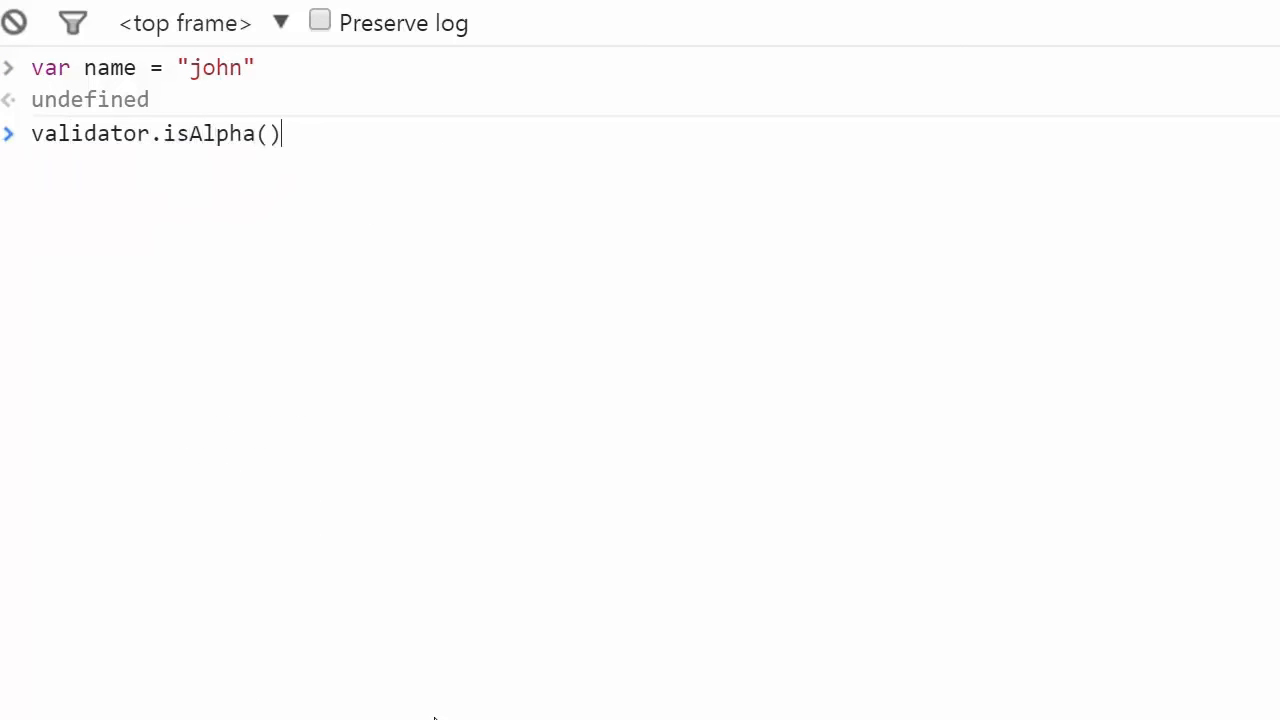
pyautogui.write('name')
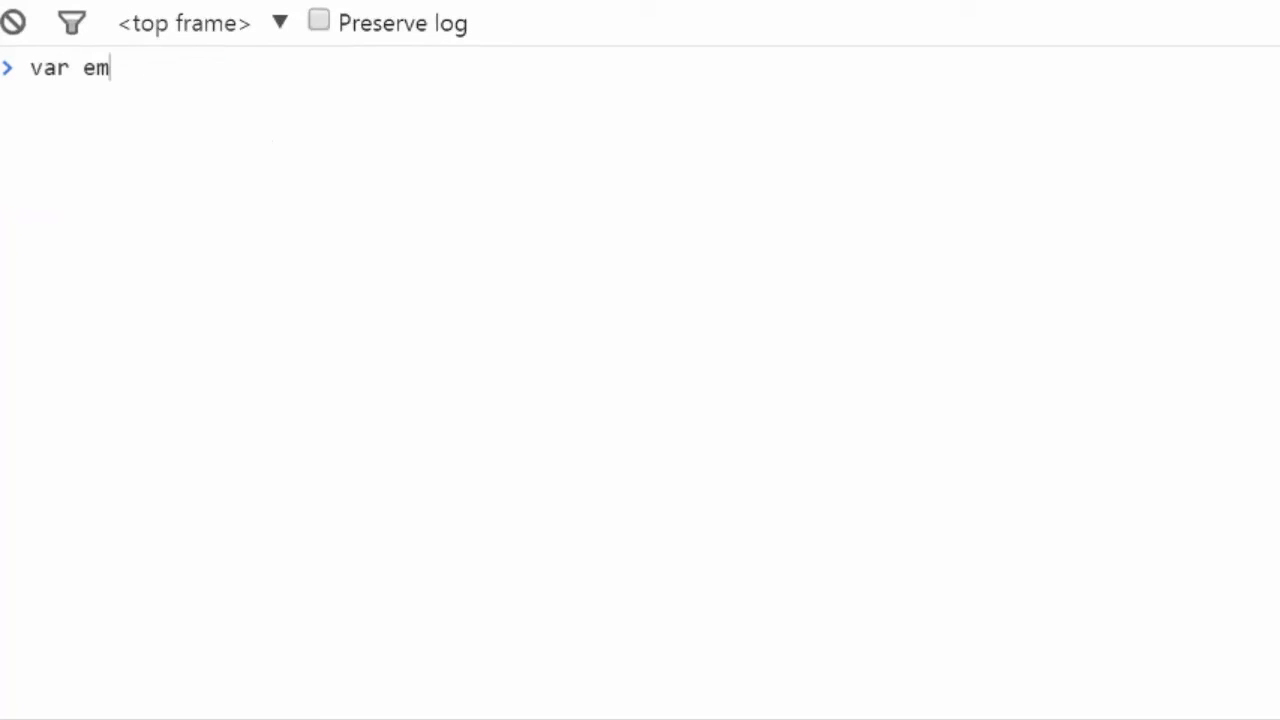
pyautogui.write('ail = "')
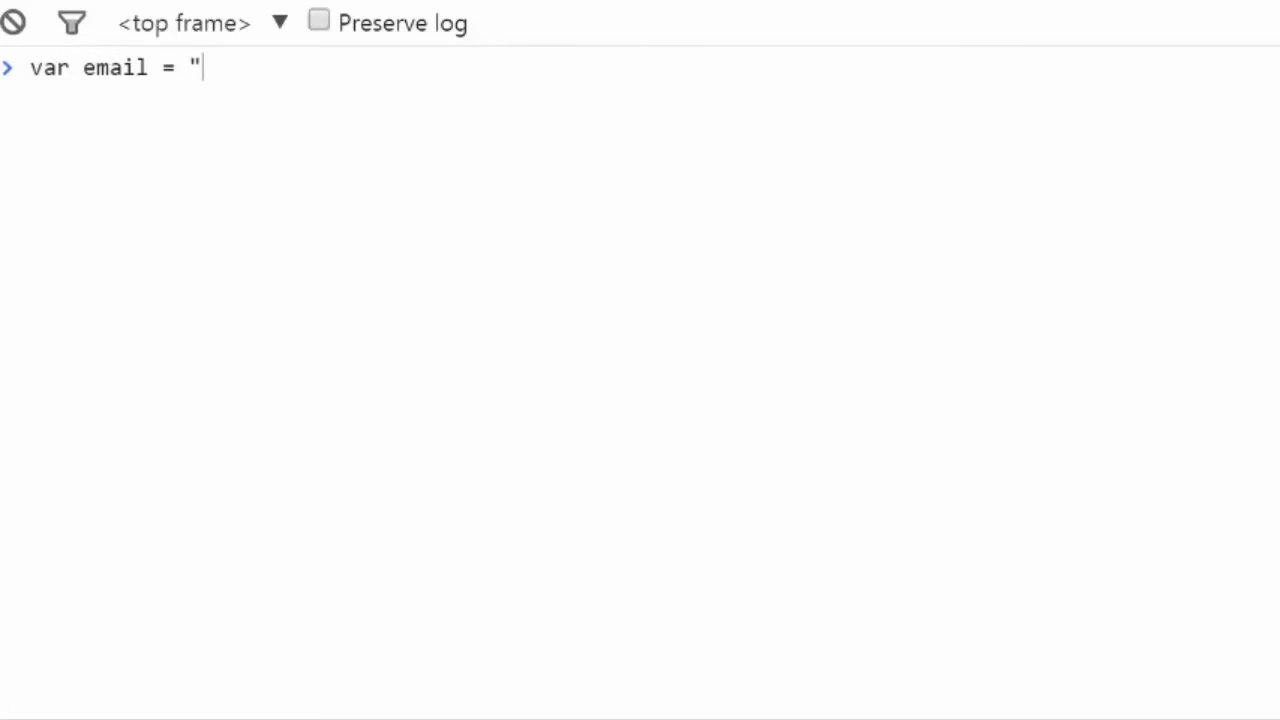
pyautogui.write('TeSt@T')
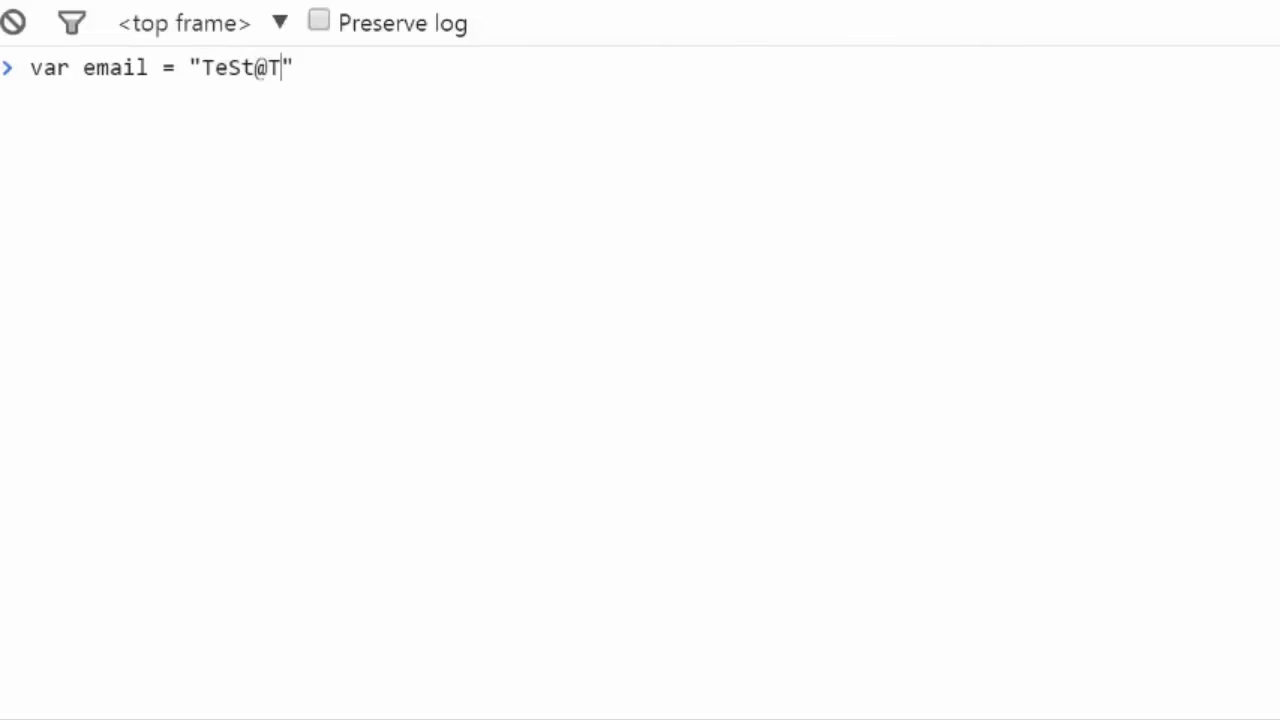
pyautogui.write('e.Com')
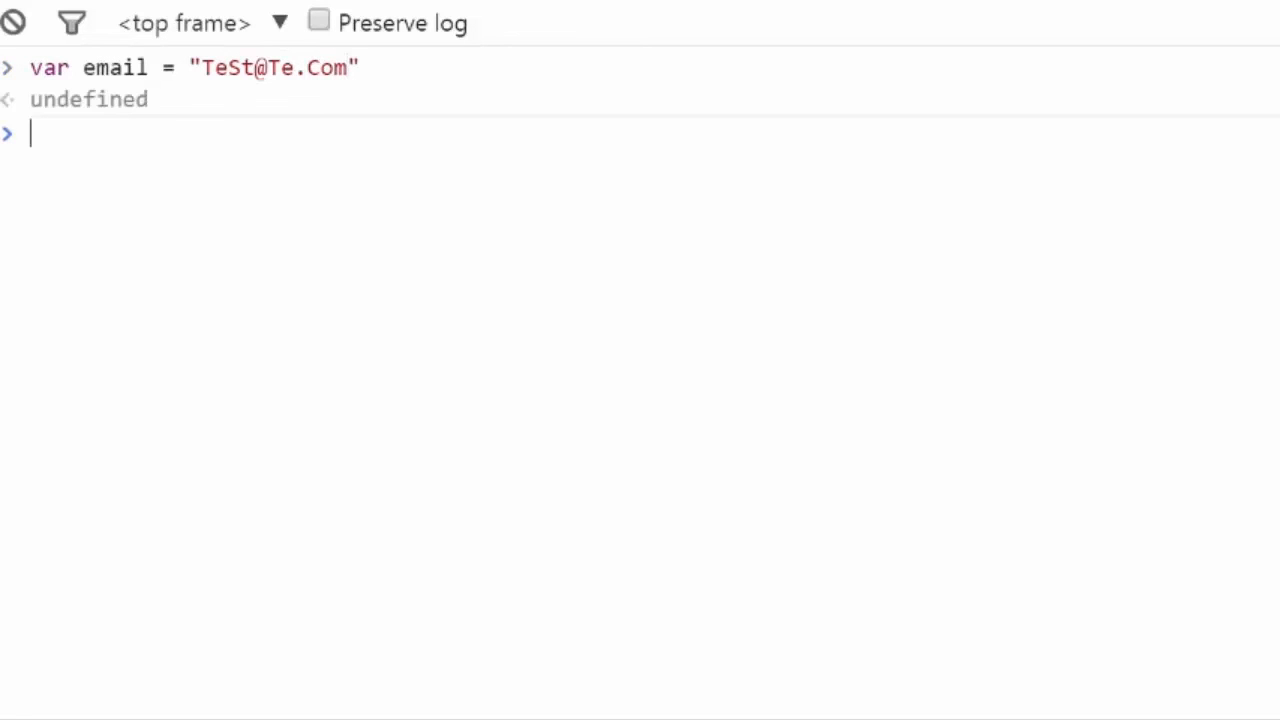
pyautogui.write('validator.')
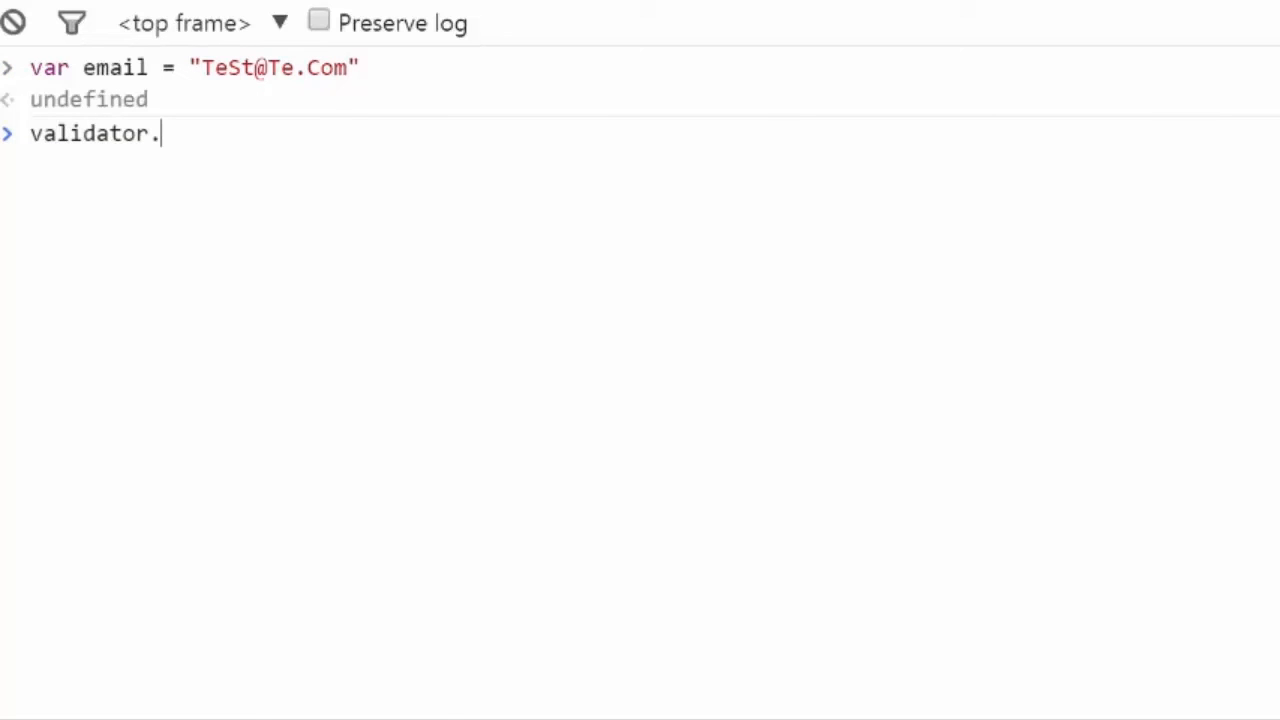
pyautogui.write('normalizeEmail')
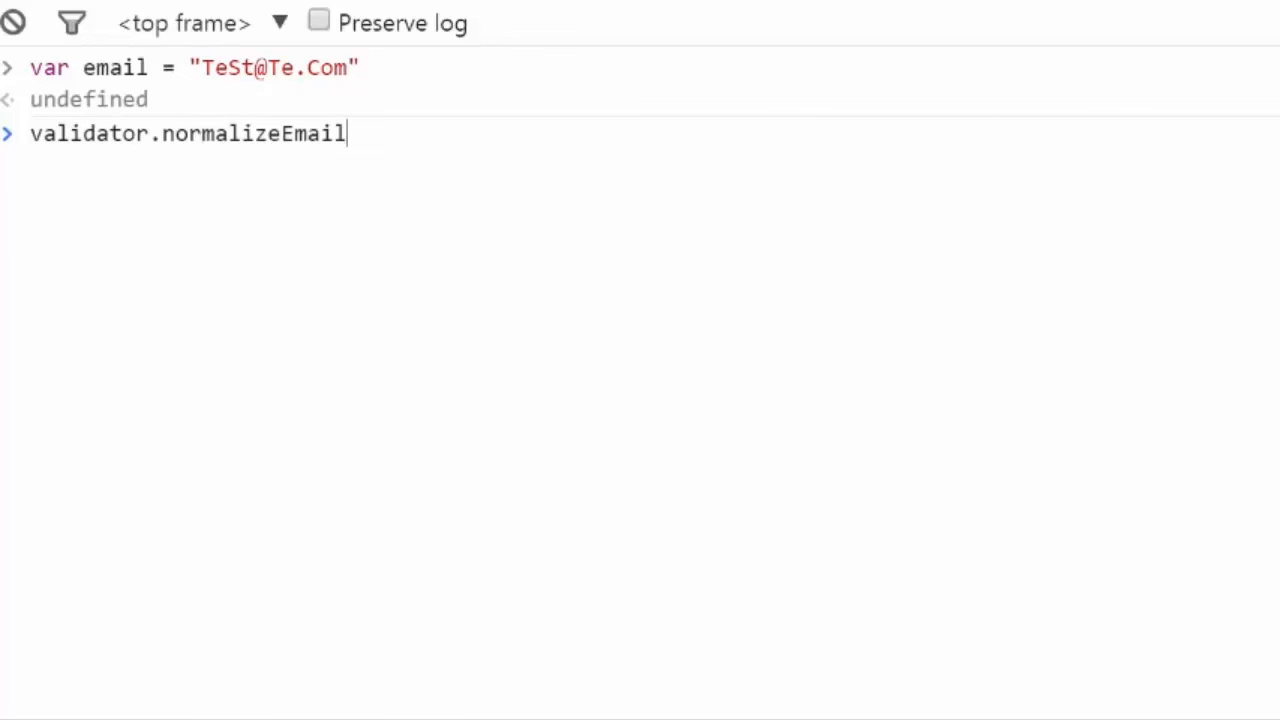
pyautogui.write('(email')
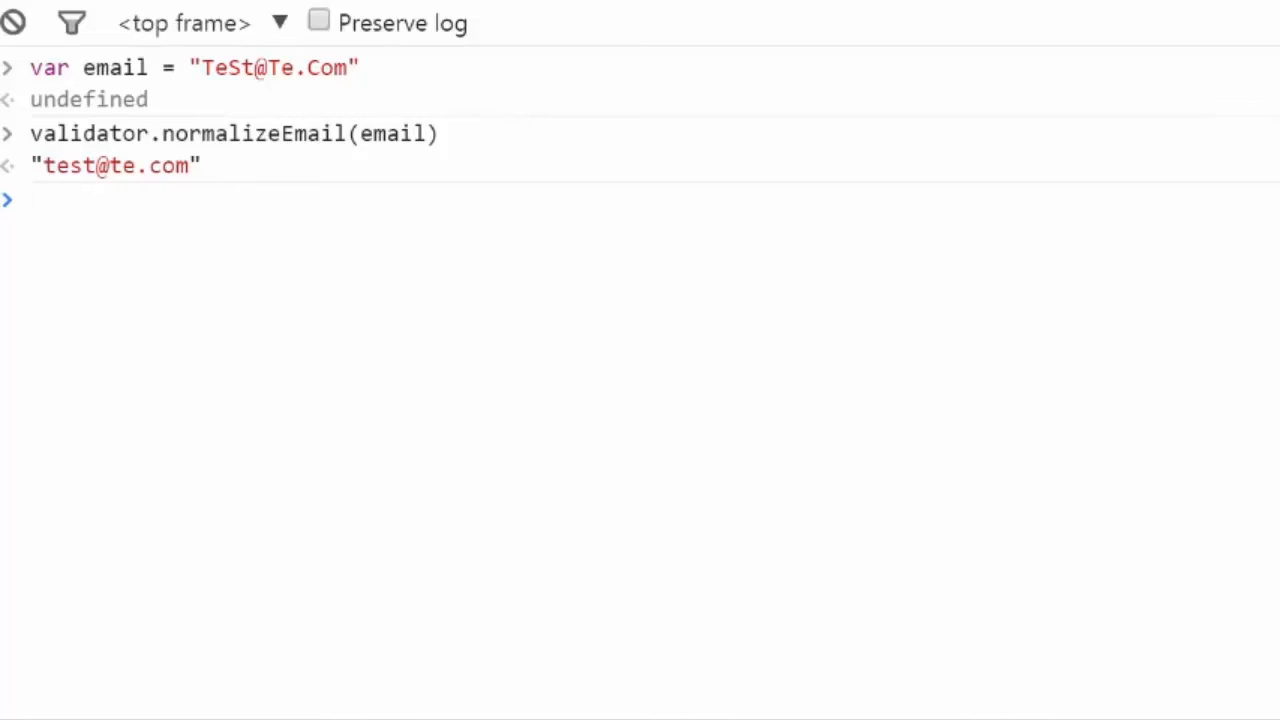
pyautogui.click(40, 200)
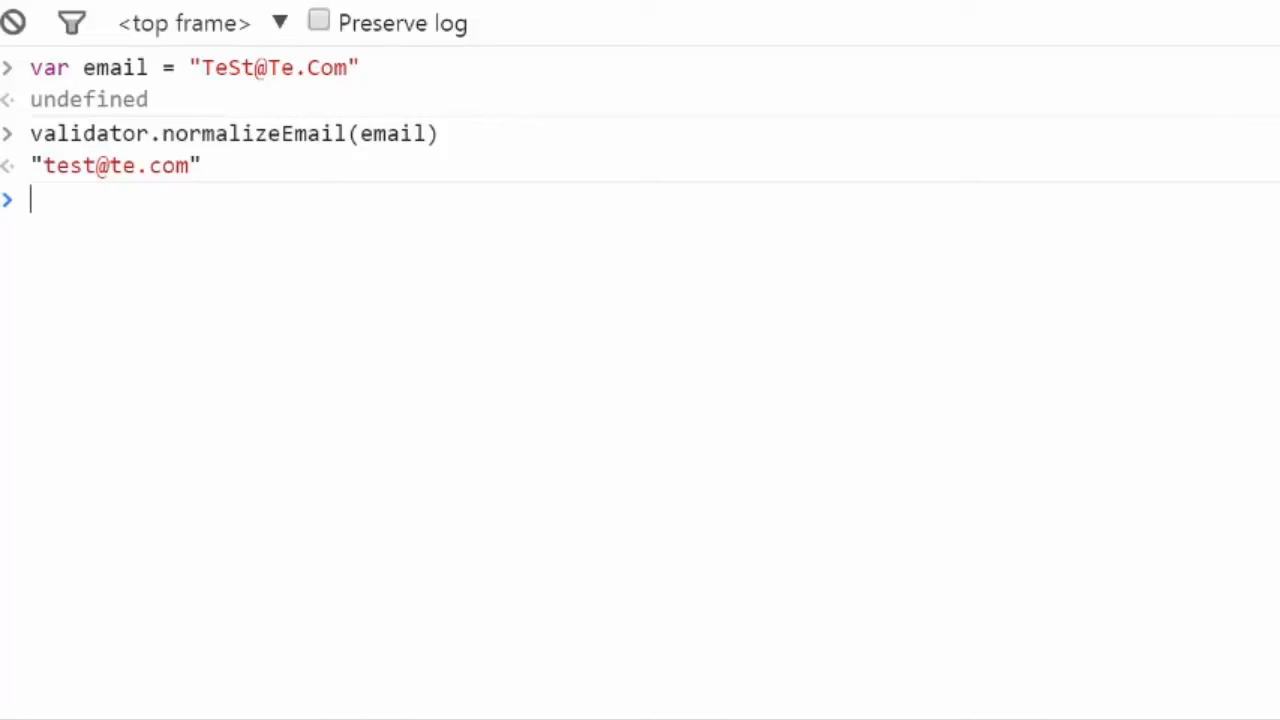